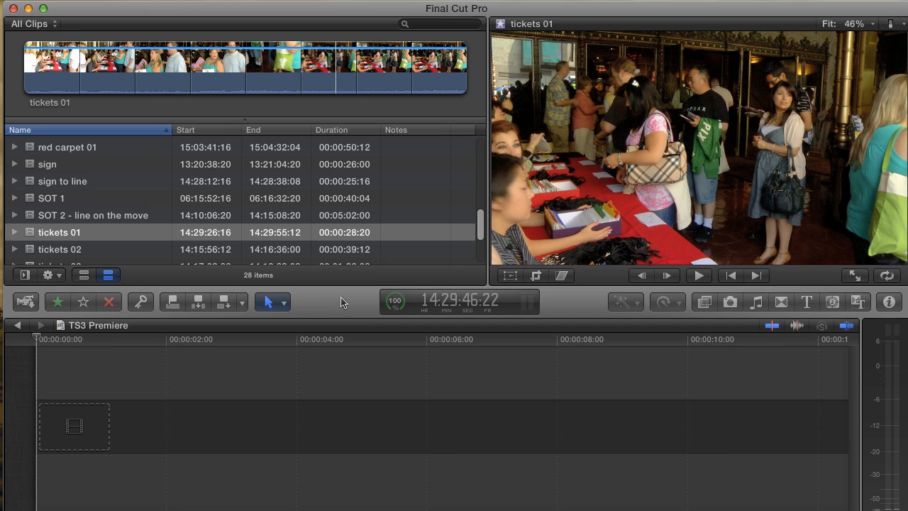
mouse_move(355, 295)
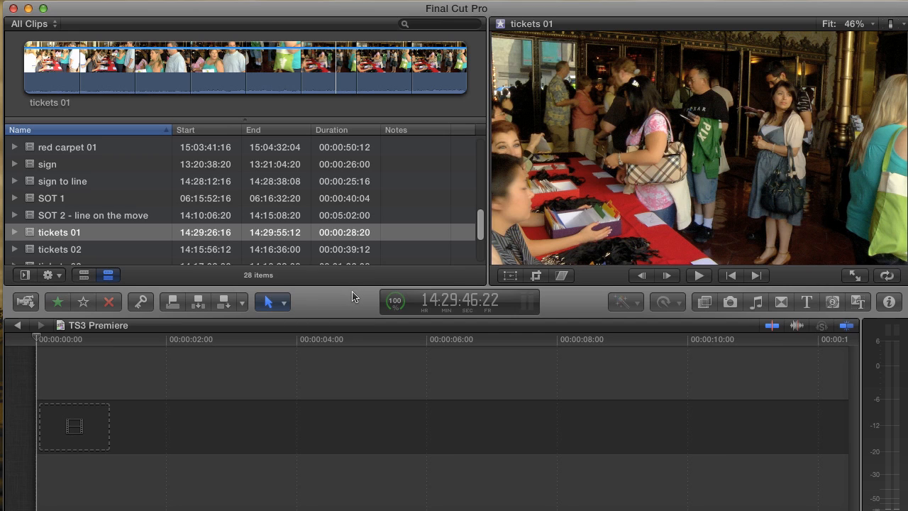
mouse_move(358, 297)
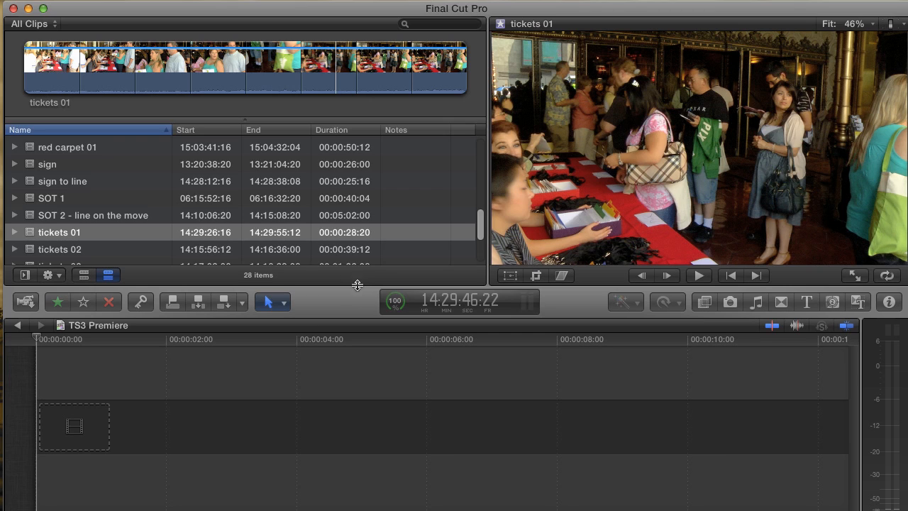
mouse_move(355, 301)
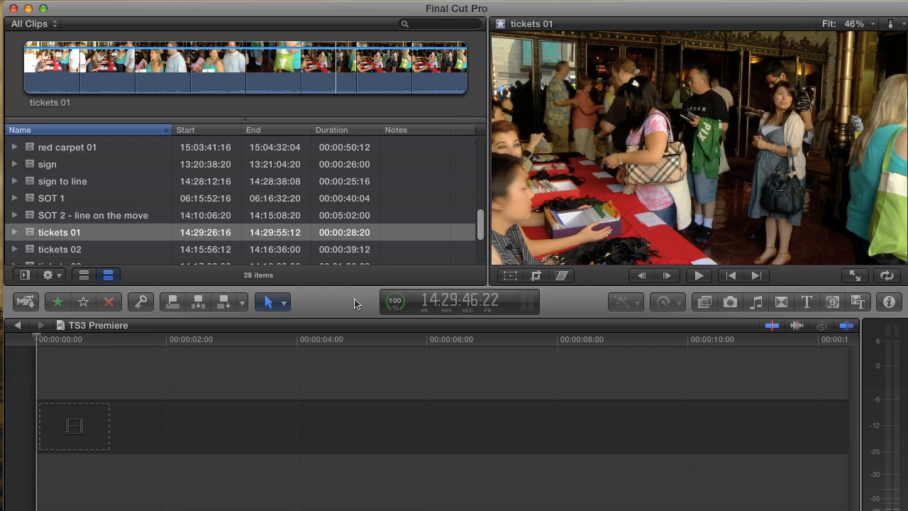
mouse_move(358, 301)
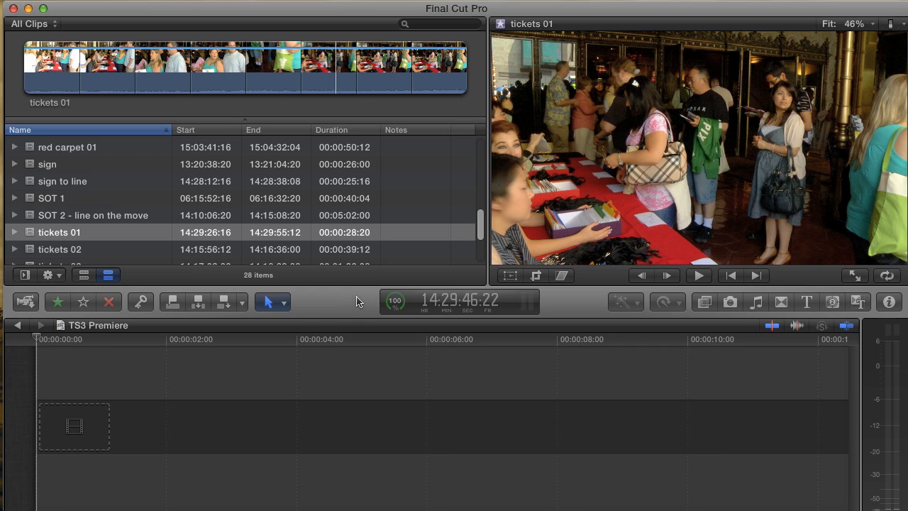
mouse_move(348, 273)
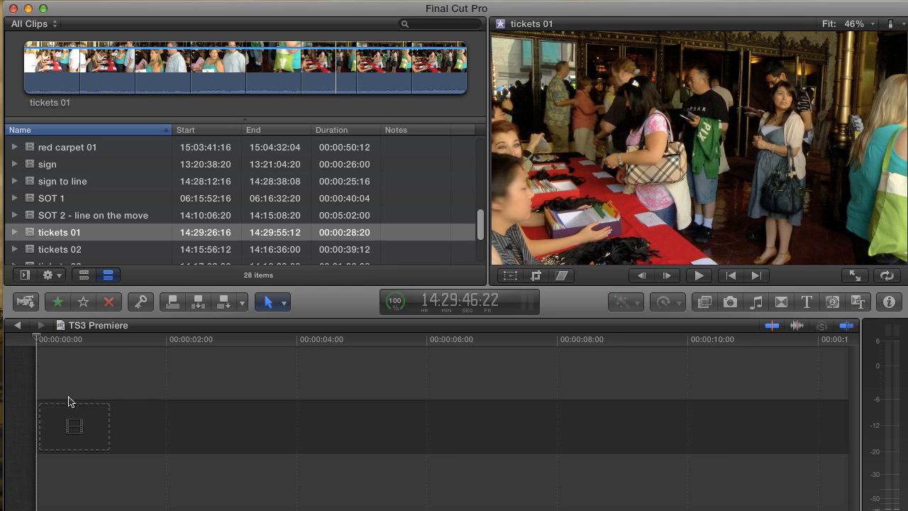
mouse_move(408, 394)
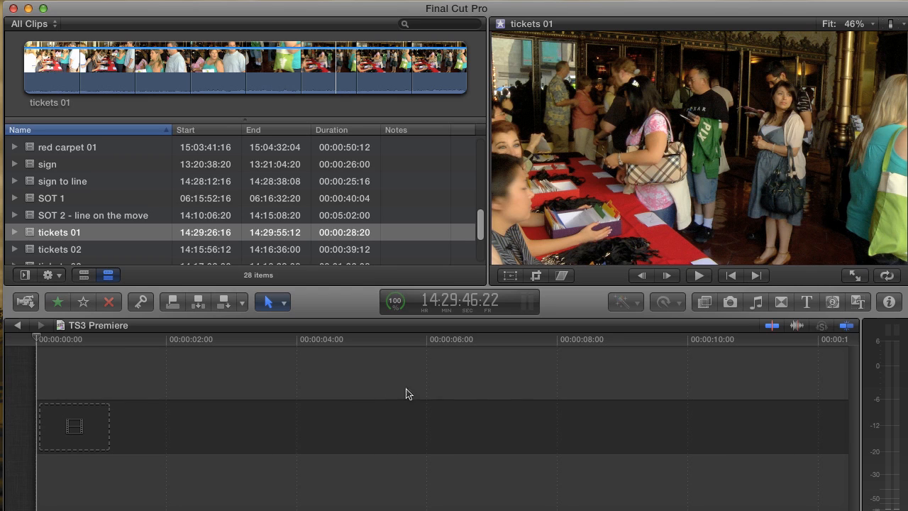
mouse_move(589, 447)
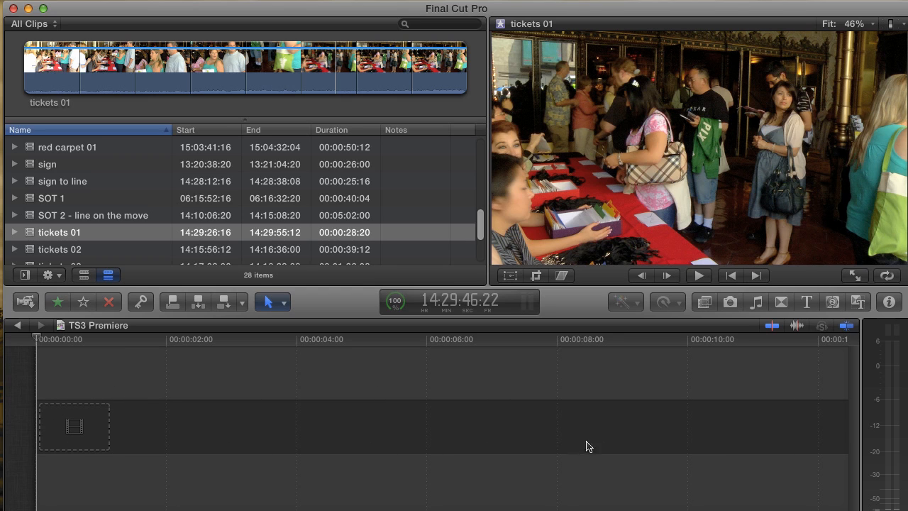
mouse_move(348, 76)
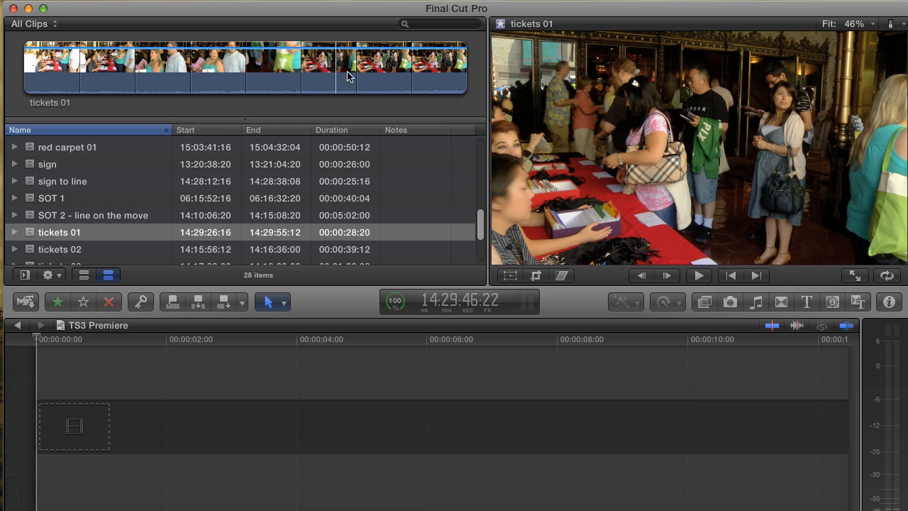
- Append a range of tickets 01 and then a range of red carpet 01 to the timeline
left_click(395, 68)
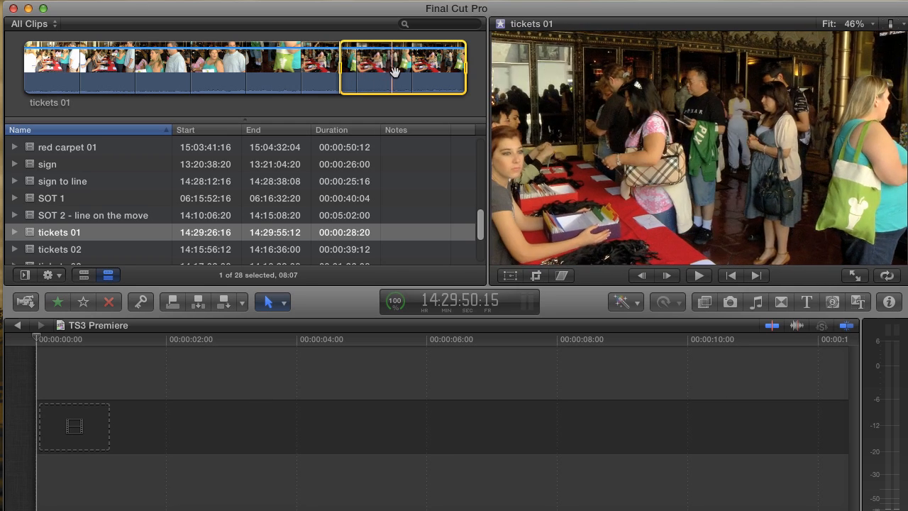
key("w")
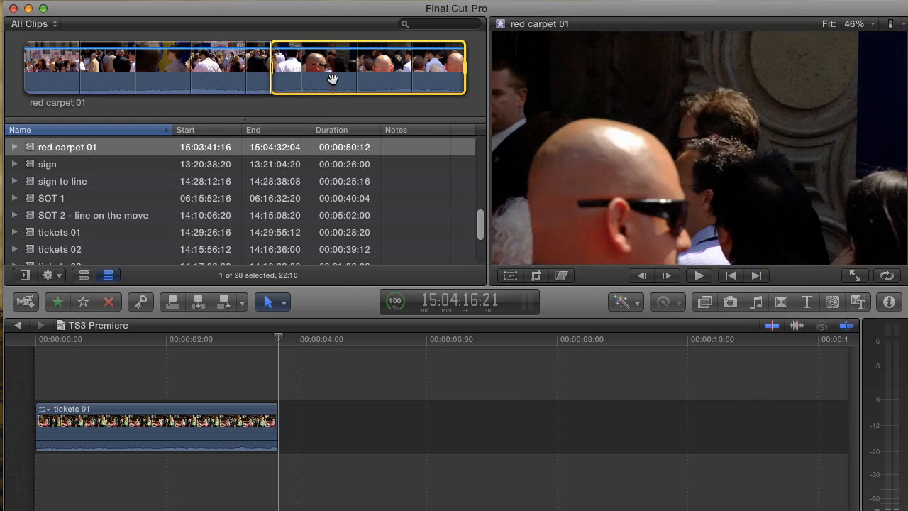
key("e")
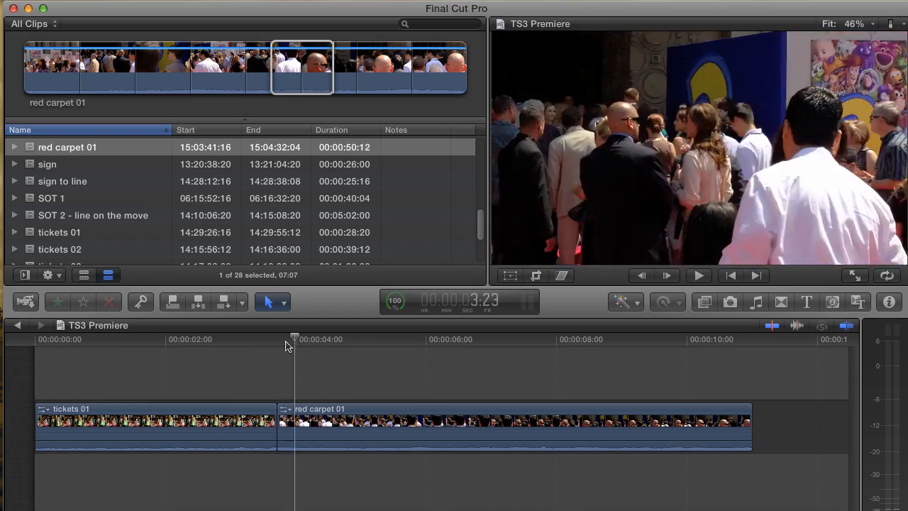
- Connect the sign clip above the storyline, test swapping tickets 01 and red carpet 01, then restore order
left_click(233, 338)
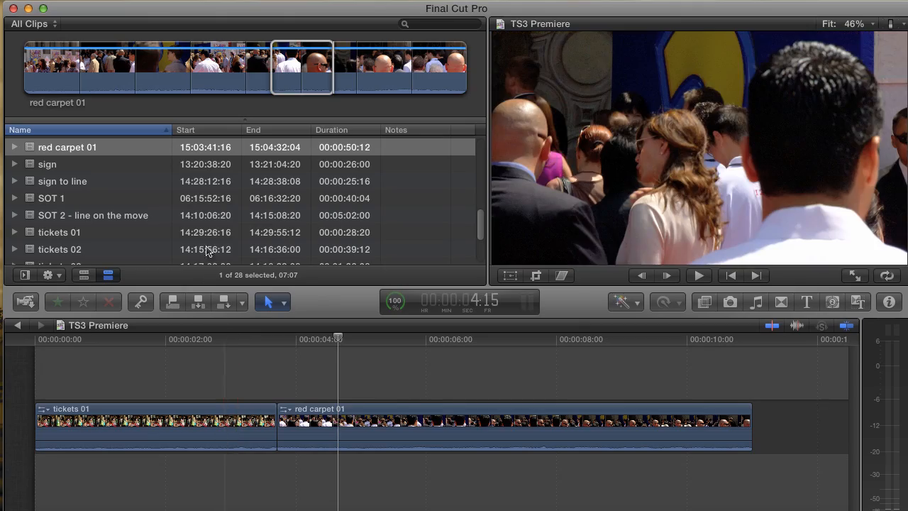
left_click(47, 164)
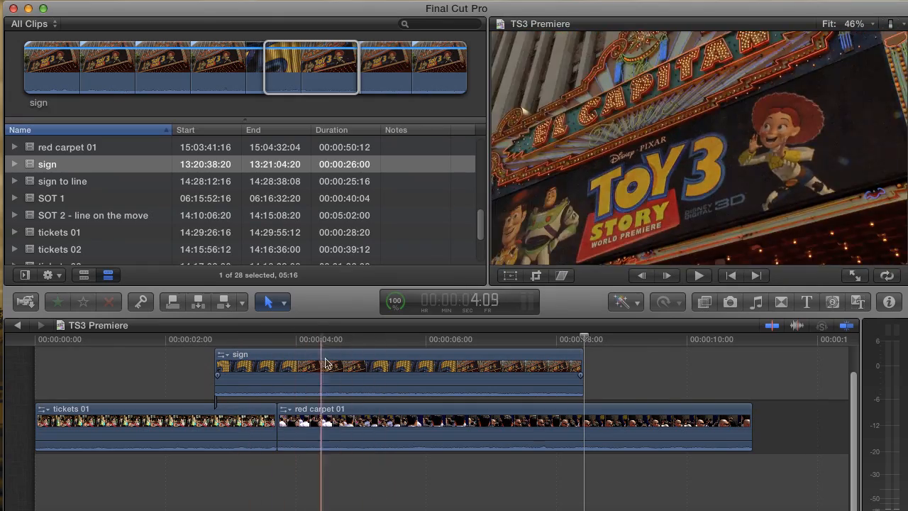
left_click_drag(324, 381, 244, 380)
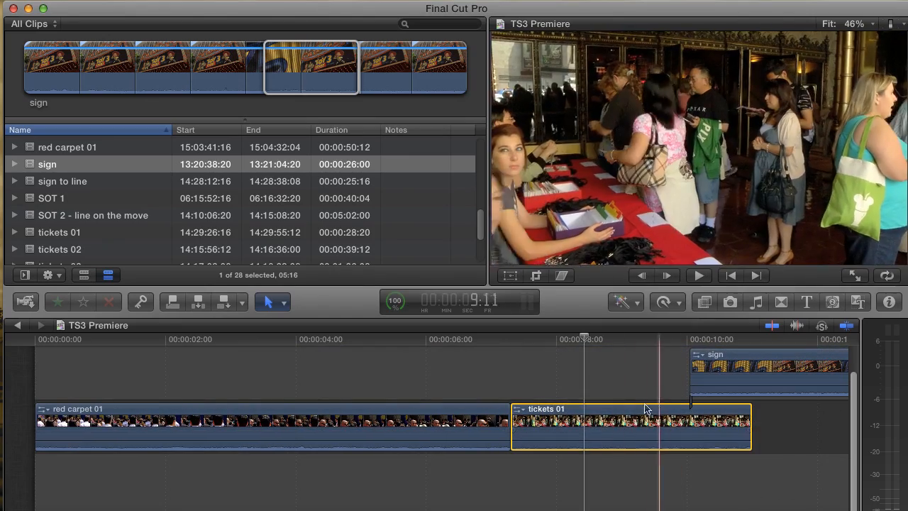
left_click_drag(632, 423, 253, 411)
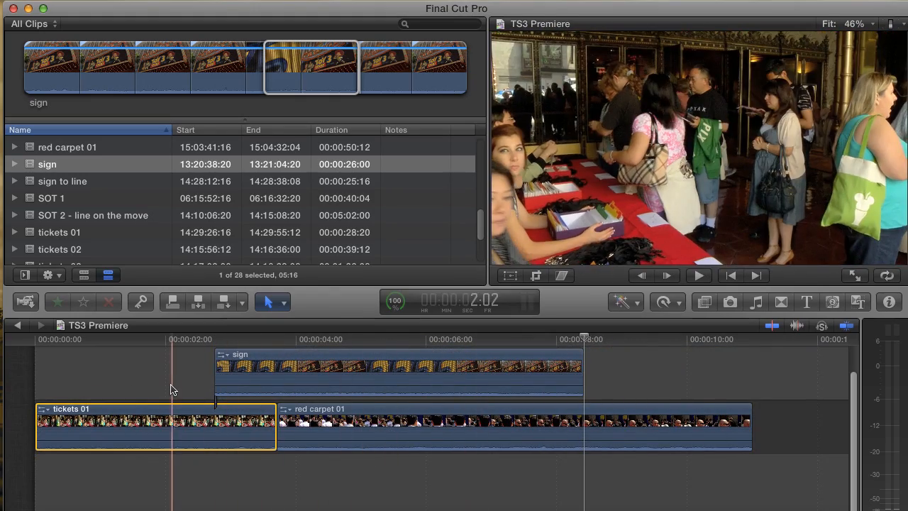
- Combine the three timeline clips into a compound clip and reposition the sign clip inside it
left_click(525, 369)
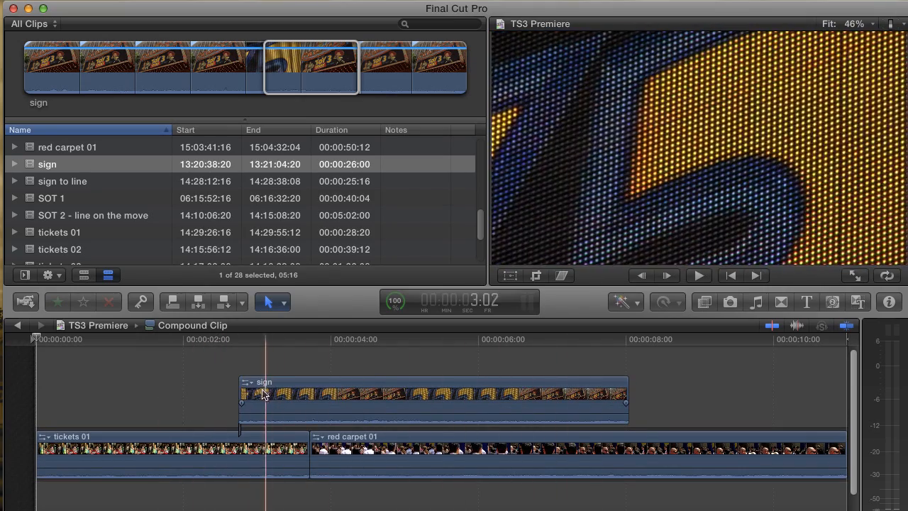
left_click_drag(241, 395, 287, 395)
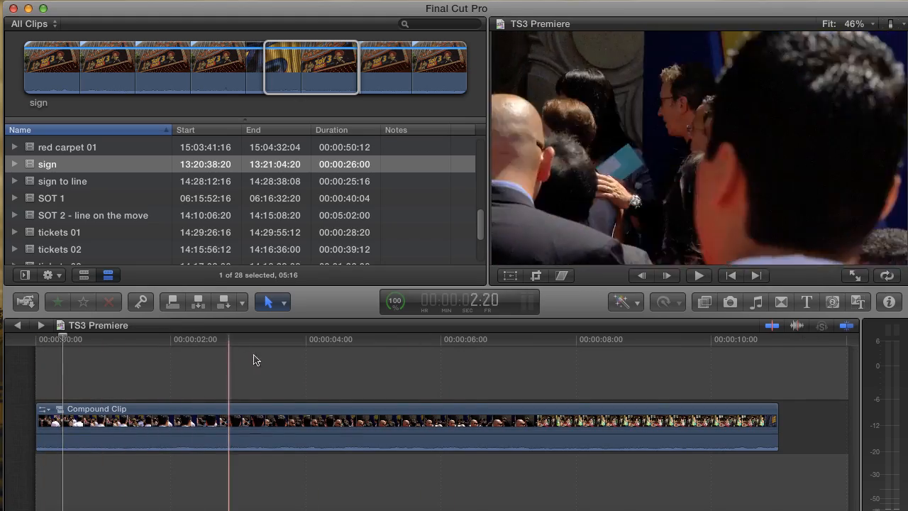
- Delete the compound clip and scroll the event browser down to the TS3 VO clip
left_click(704, 369)
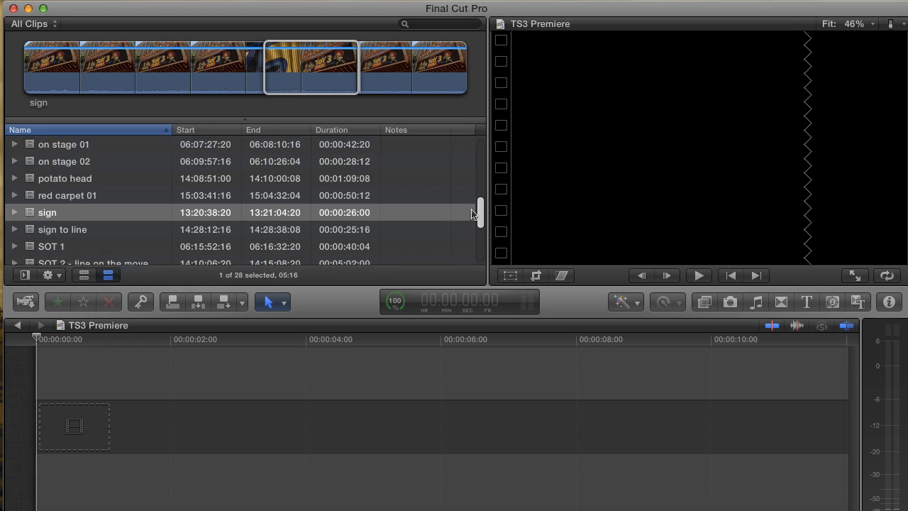
scroll("down", 3)
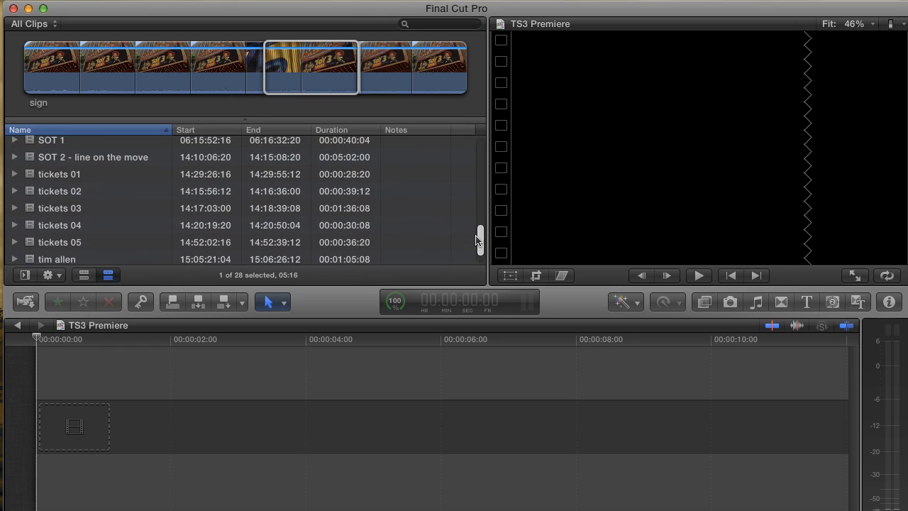
scroll("down", 3)
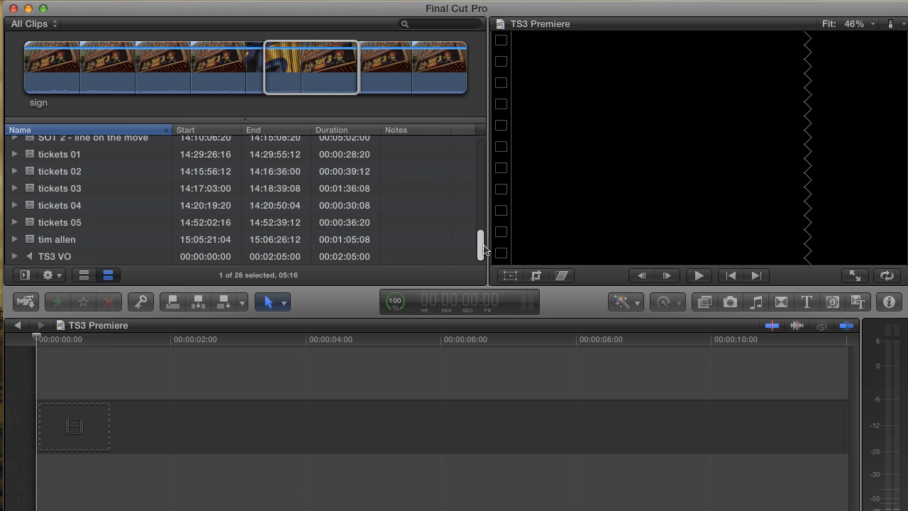
mouse_move(466, 191)
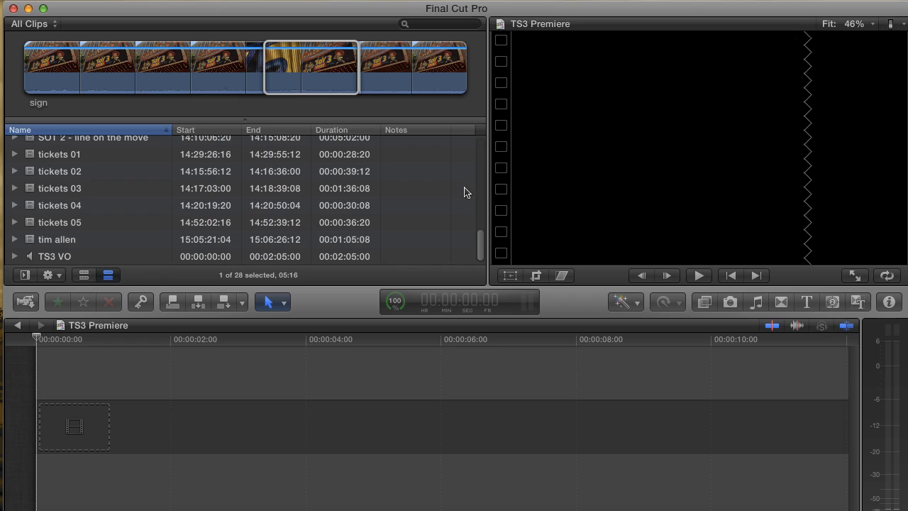
mouse_move(315, 205)
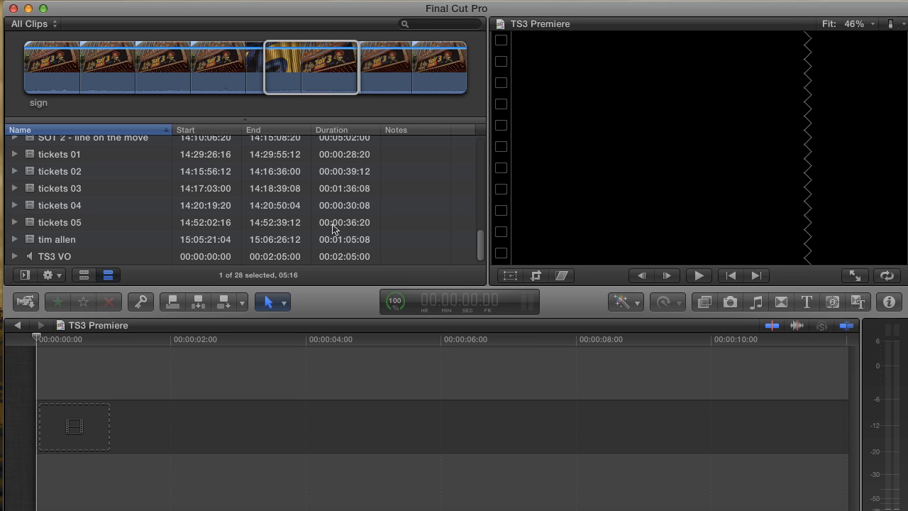
mouse_move(378, 227)
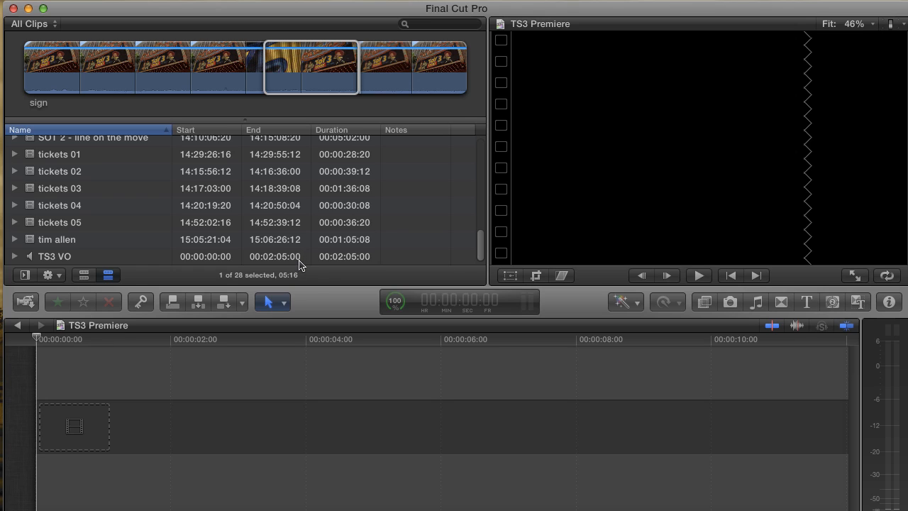
mouse_move(284, 244)
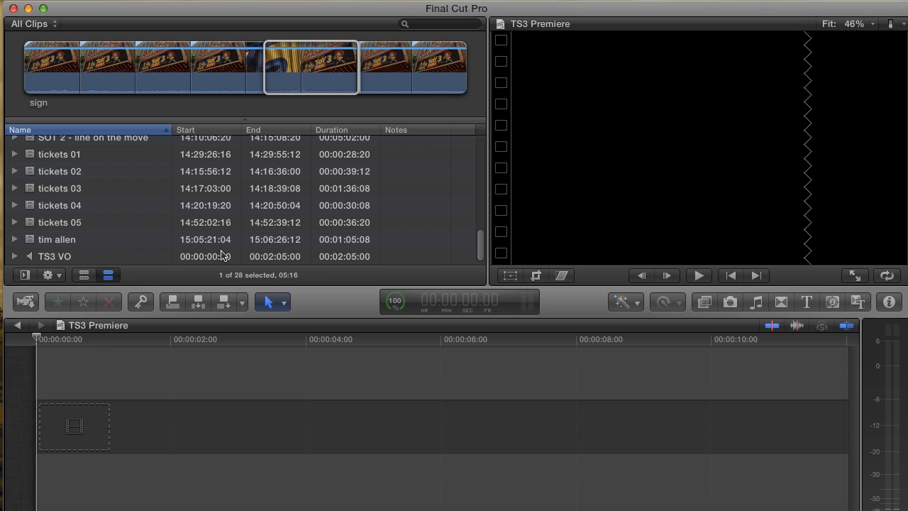
mouse_move(212, 256)
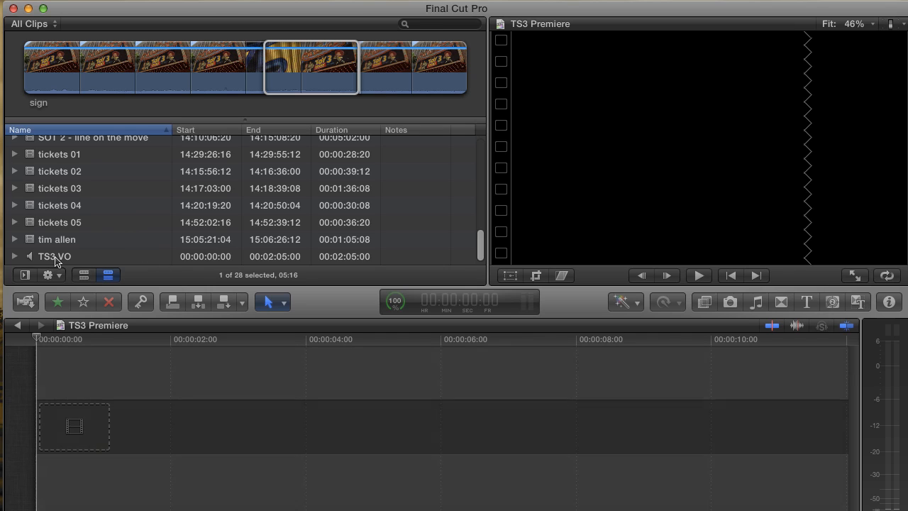
- Load TS3 VO in the browser and skim through its waveform at several points
left_click(54, 256)
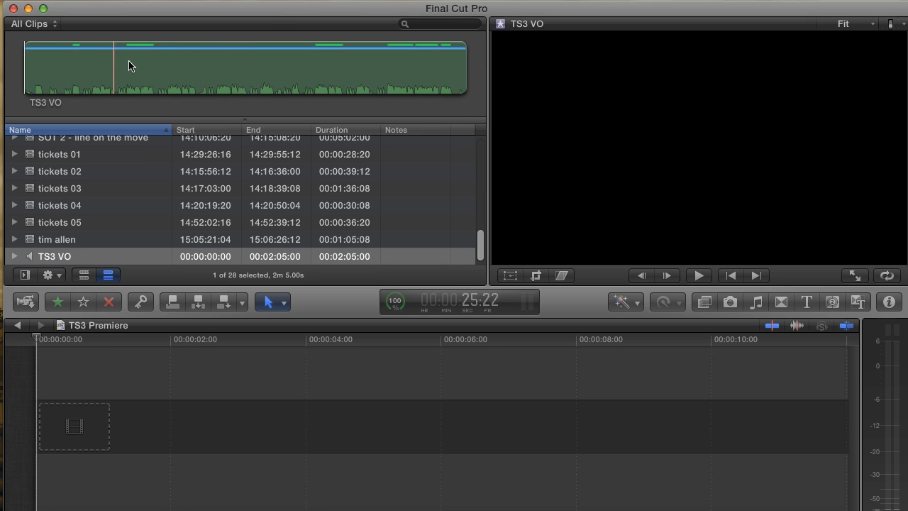
left_click(409, 68)
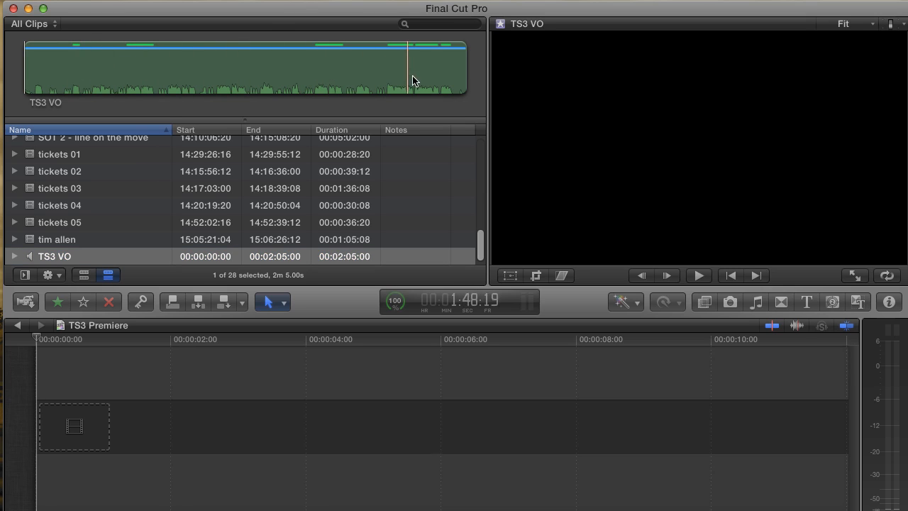
left_click(196, 69)
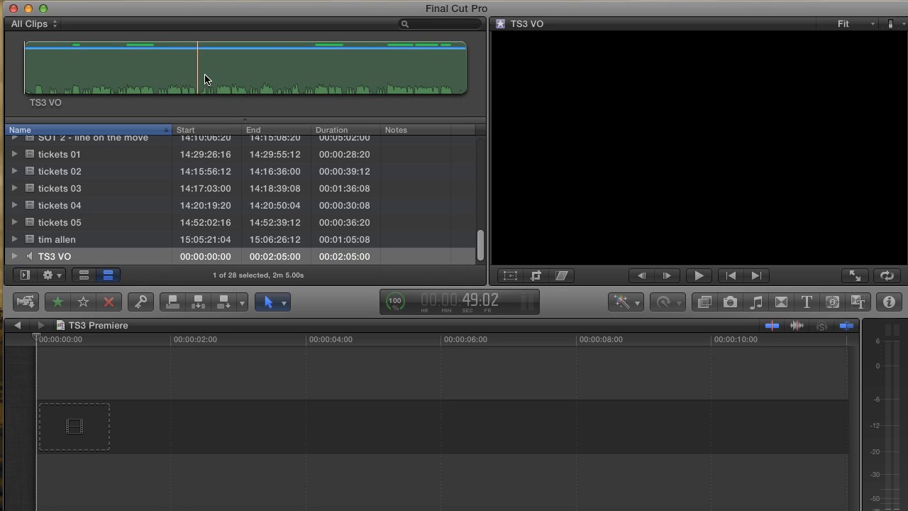
left_click(218, 69)
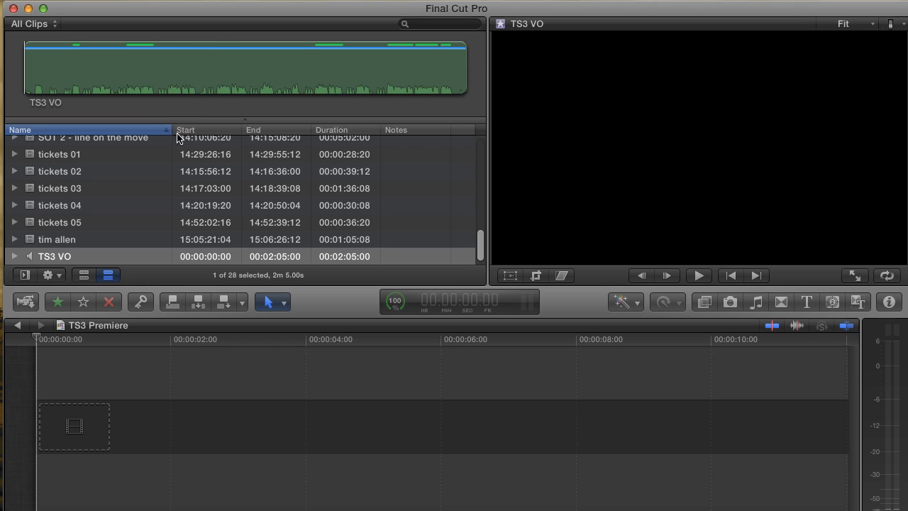
mouse_move(174, 112)
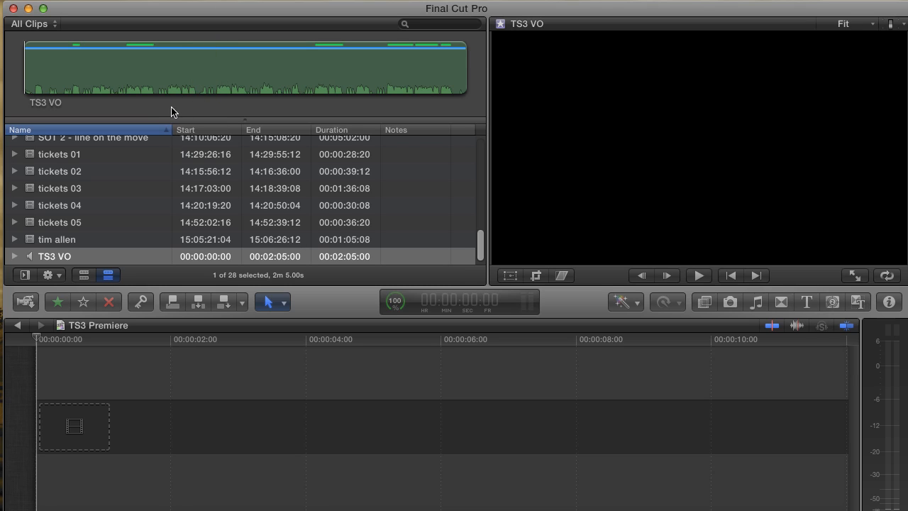
mouse_move(229, 168)
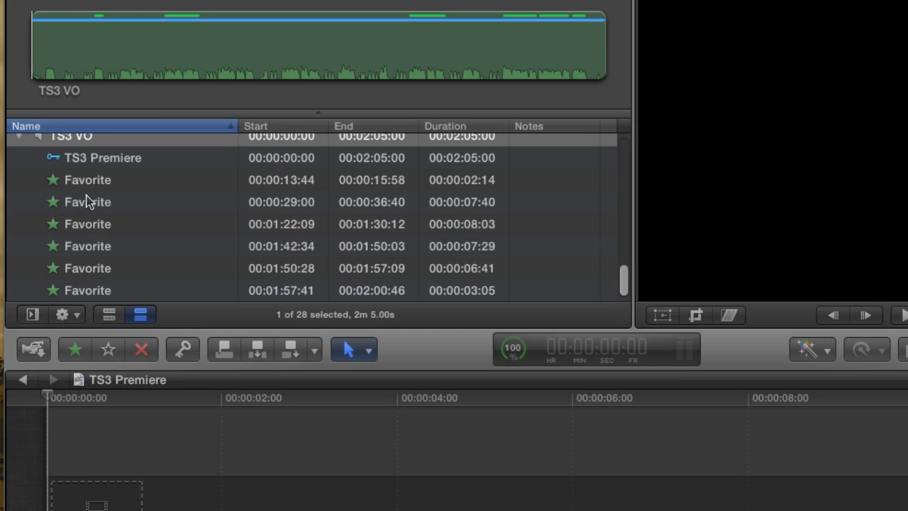
- Select all six TS3 VO favorite ranges and append them as voiceover clips to the timeline
left_click(88, 202)
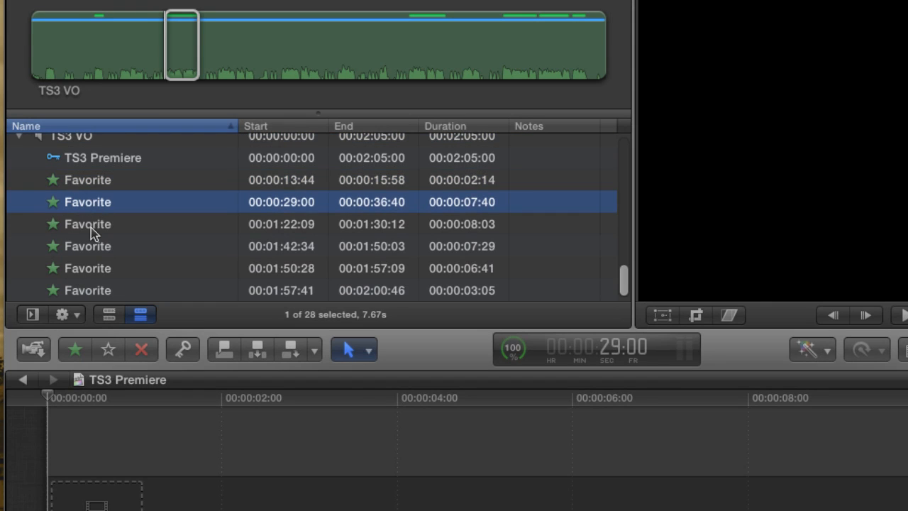
left_click(88, 247)
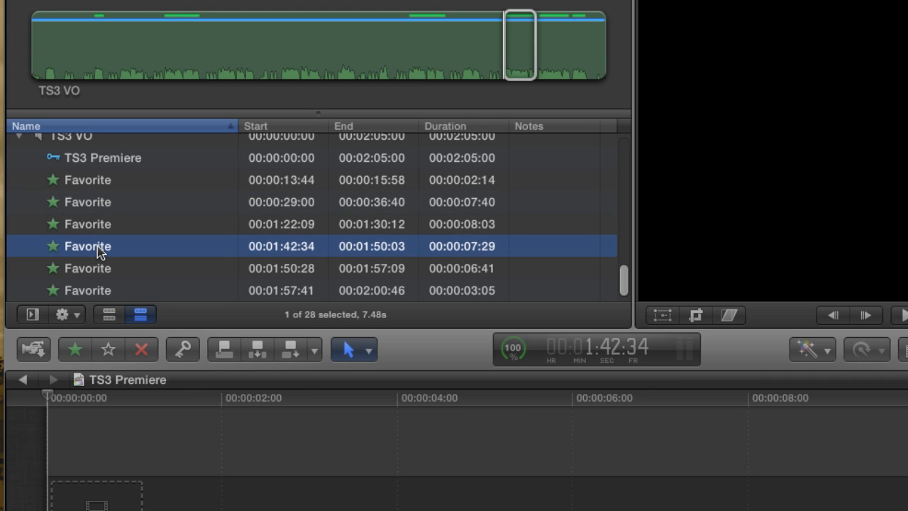
left_click(88, 290)
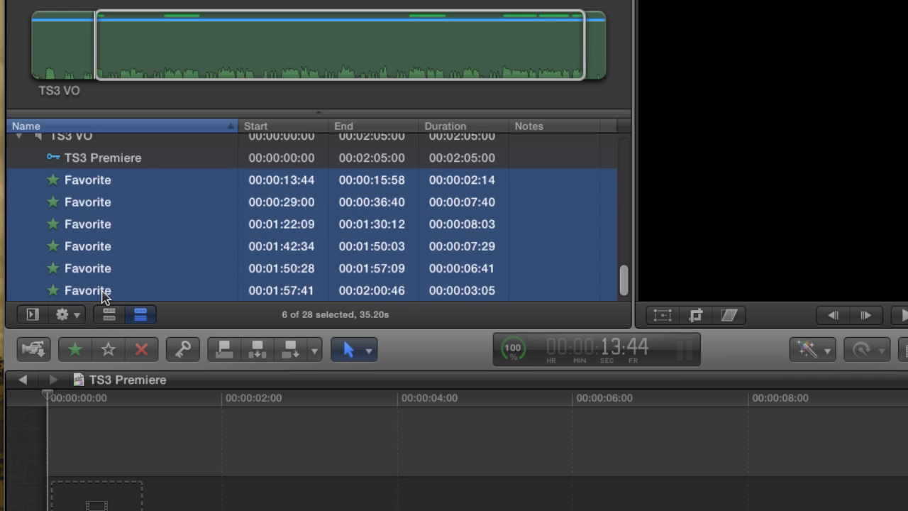
key("w")
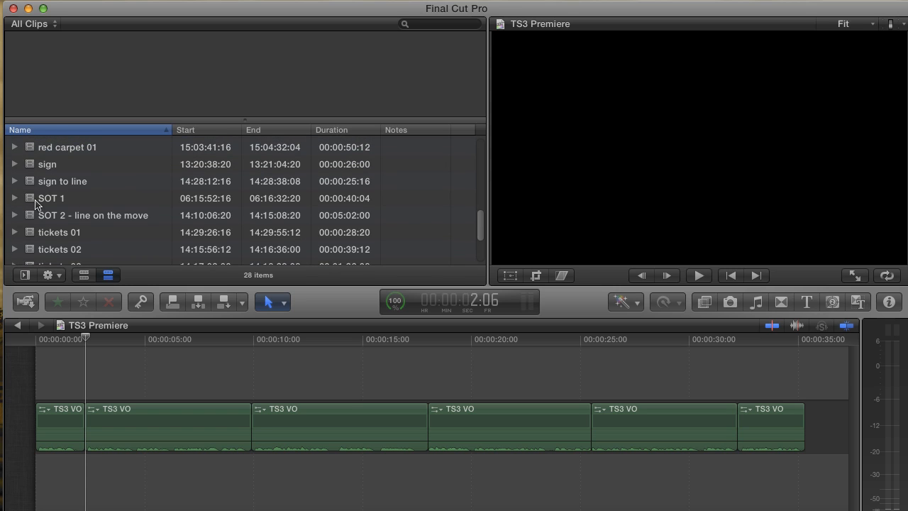
- Preview SOT 1, then reveal the SOT 2 - line on the move favorite and insert it at the playhead
left_click(51, 199)
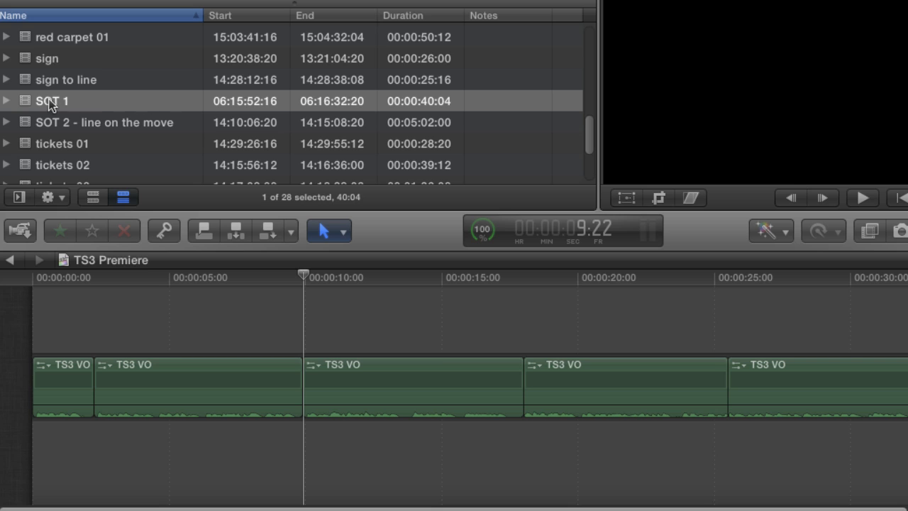
left_click(51, 101)
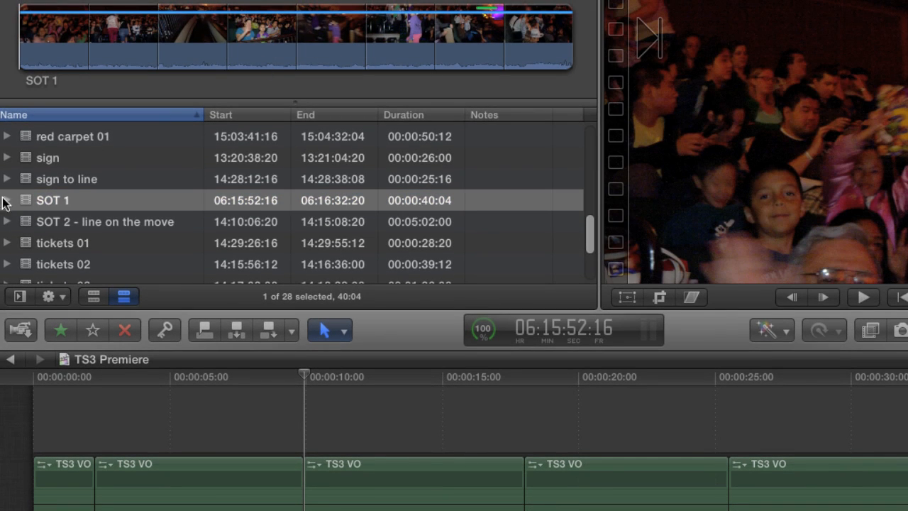
left_click(105, 222)
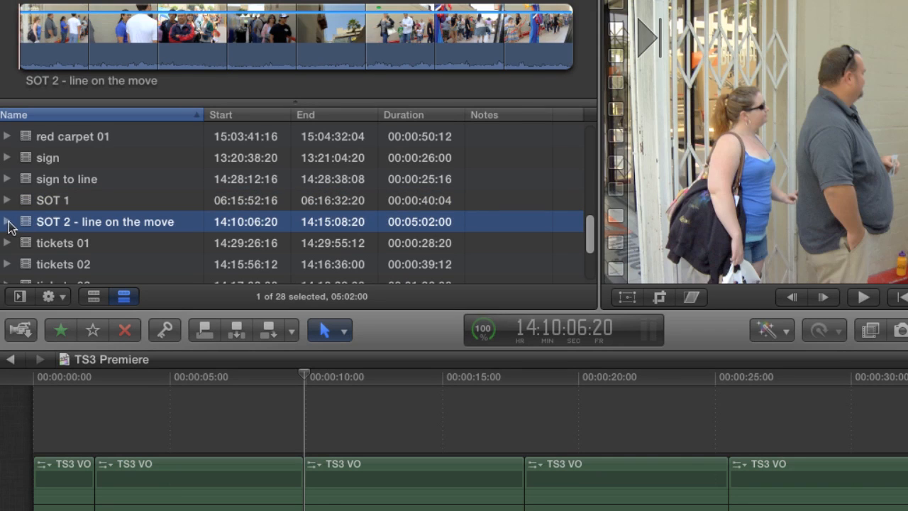
left_click(6, 221)
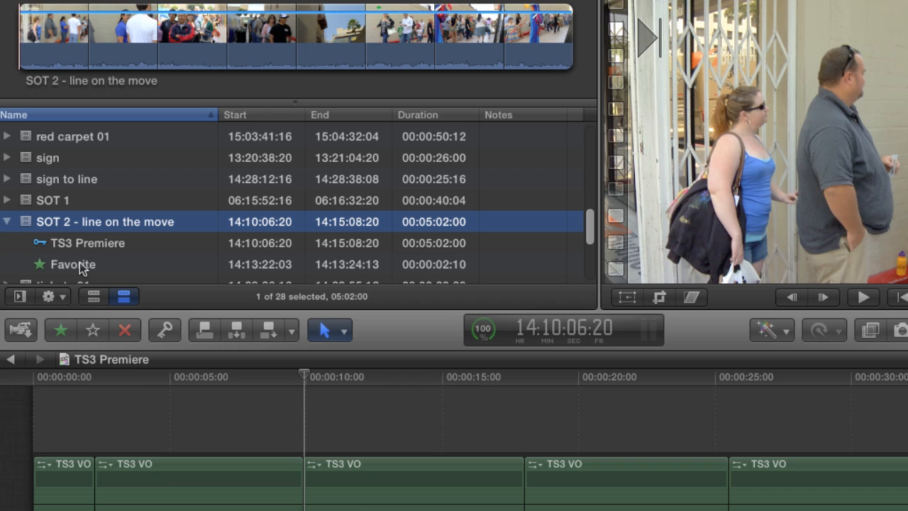
left_click(71, 264)
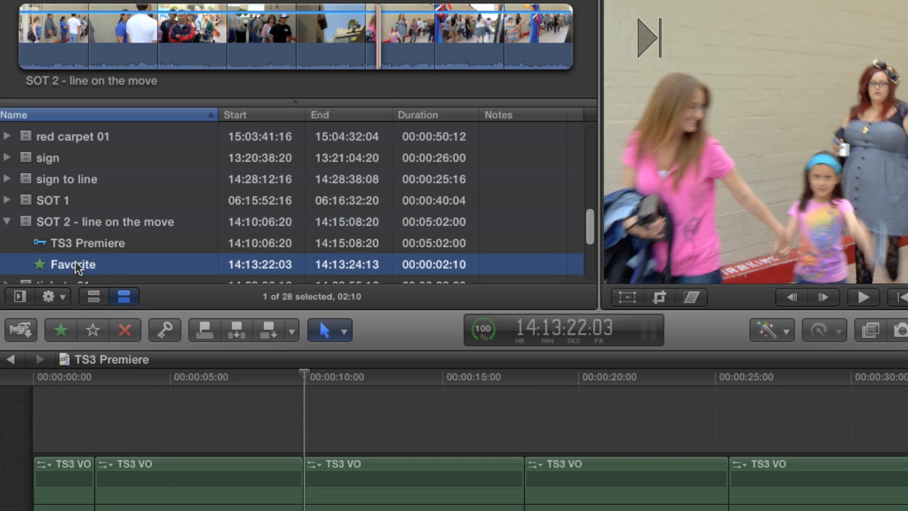
key("w")
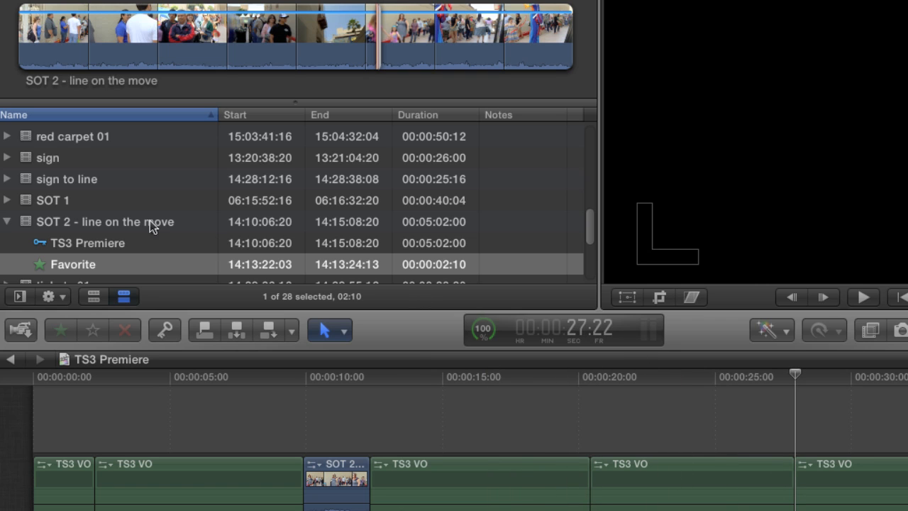
- Insert the SOT 1 favorite section into the storyline at the playhead
left_click(51, 200)
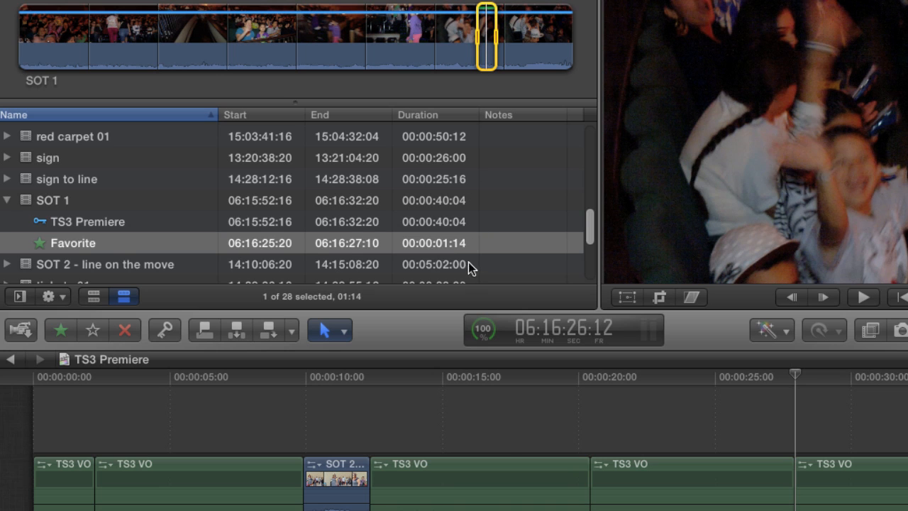
key("w")
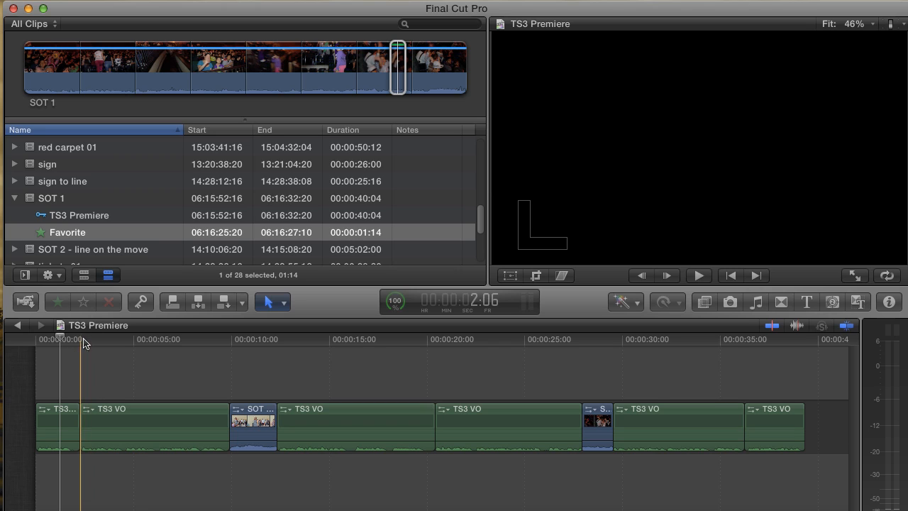
left_click(35, 339)
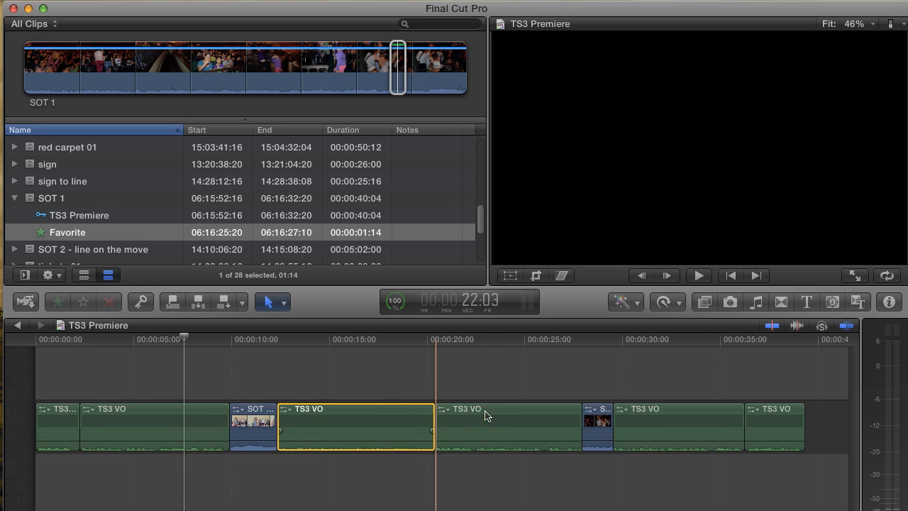
left_click(679, 426)
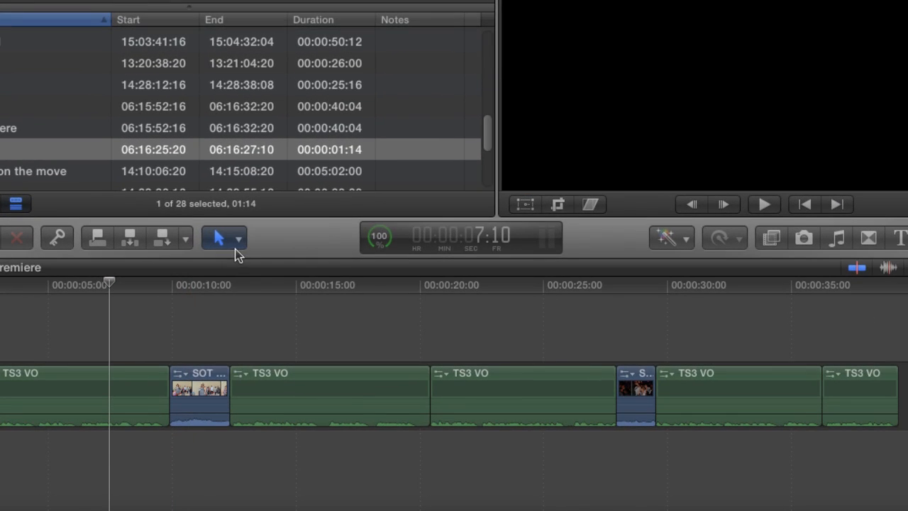
- Switch to the Position tool, try moving the last voiceover clip right, then undo the moves
left_click(219, 239)
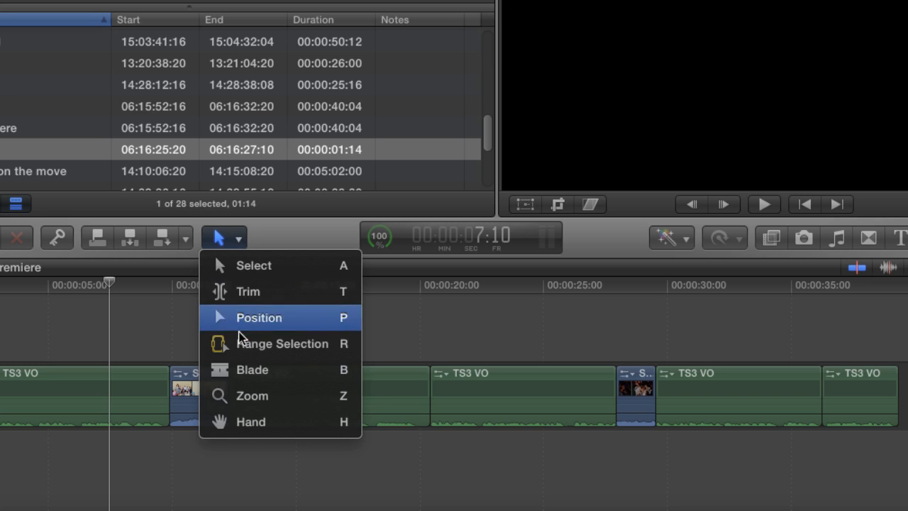
left_click(258, 318)
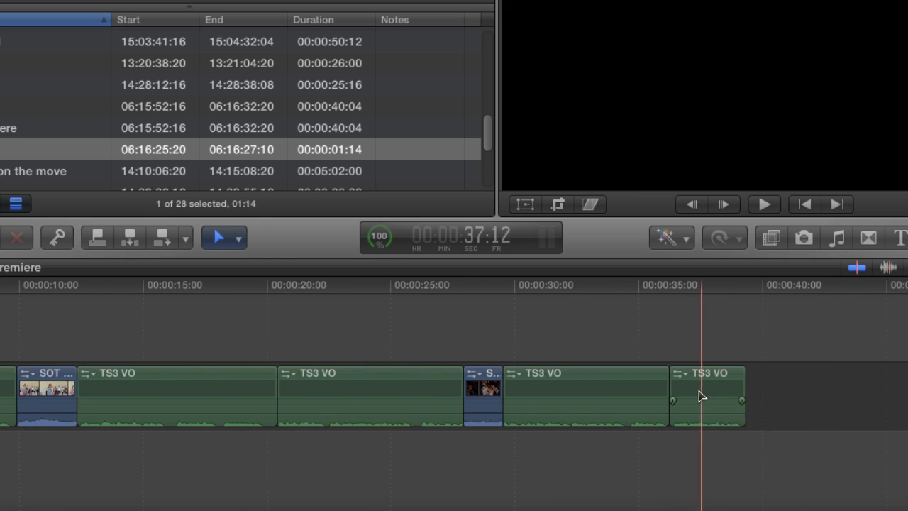
left_click_drag(707, 396, 738, 389)
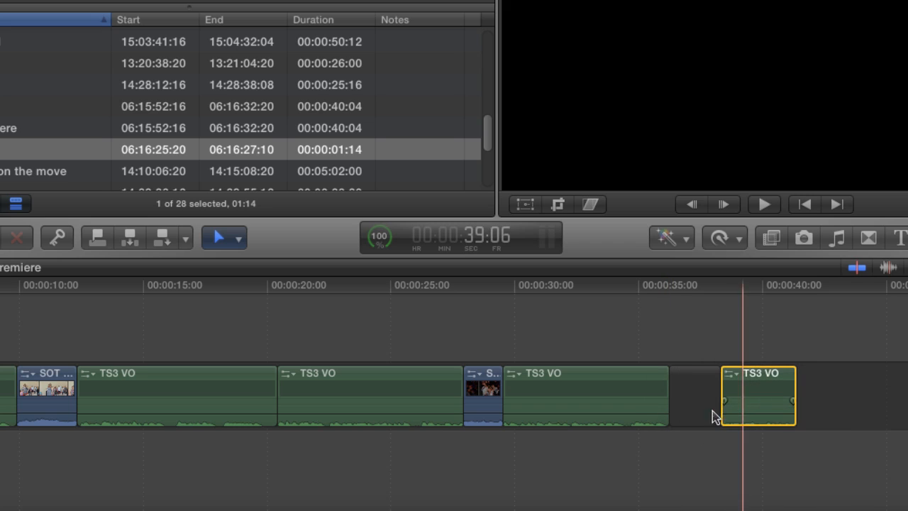
left_click(694, 394)
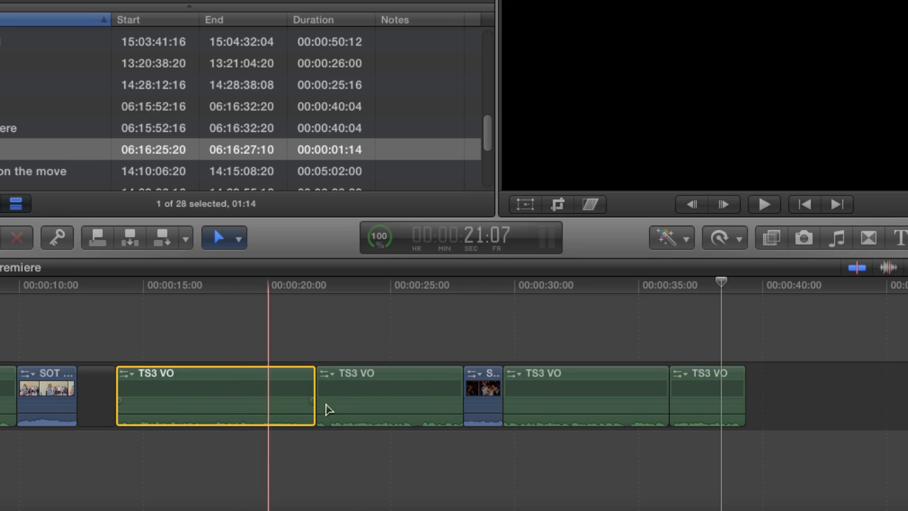
key("cmd+z")
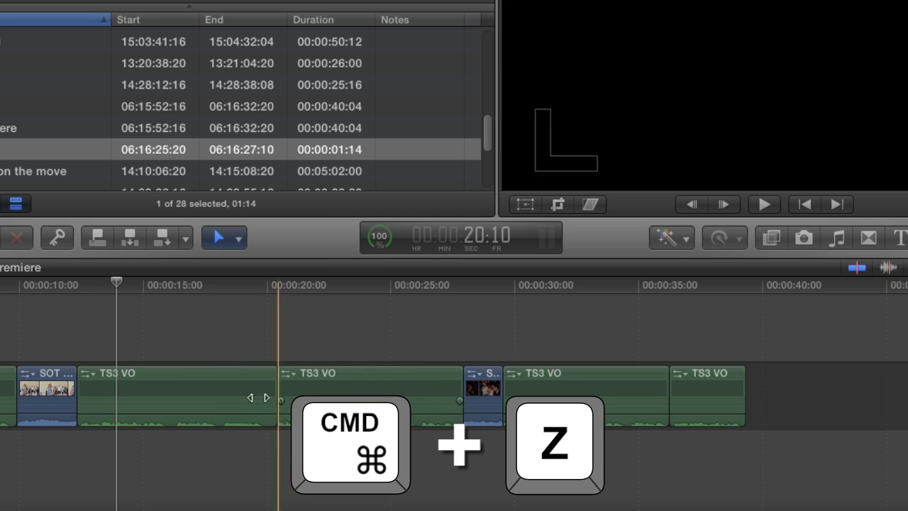
key("cmd+z")
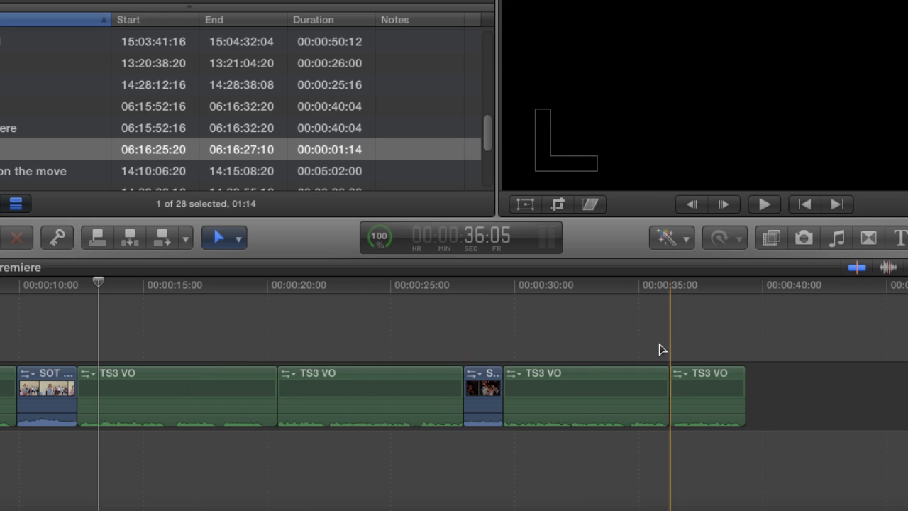
- Nudge and drag the final TS3 VO clip right with the Position tool to open a gap before it
left_click(707, 395)
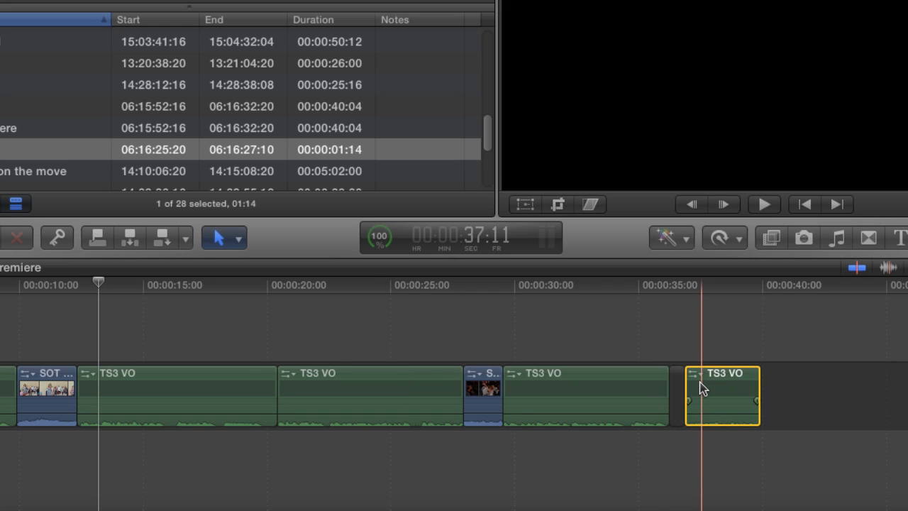
key(",")
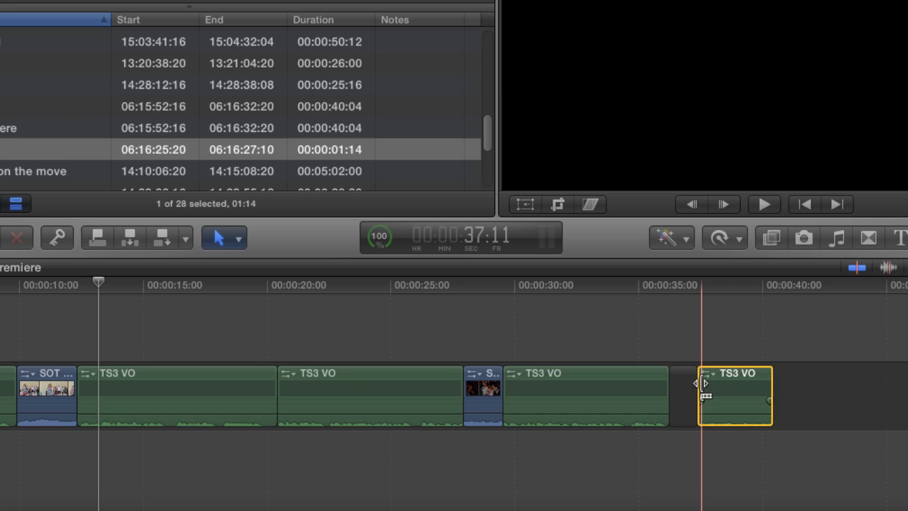
left_click_drag(736, 395, 767, 395)
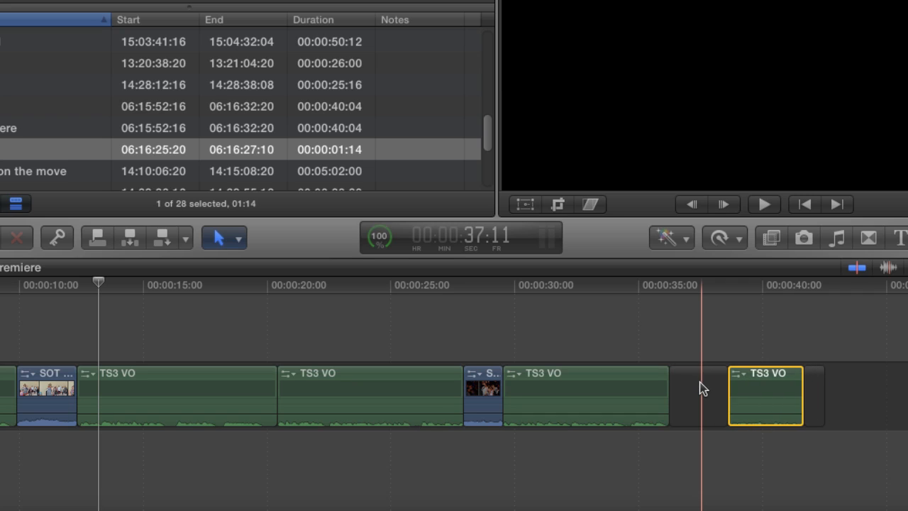
left_click_drag(767, 395, 746, 394)
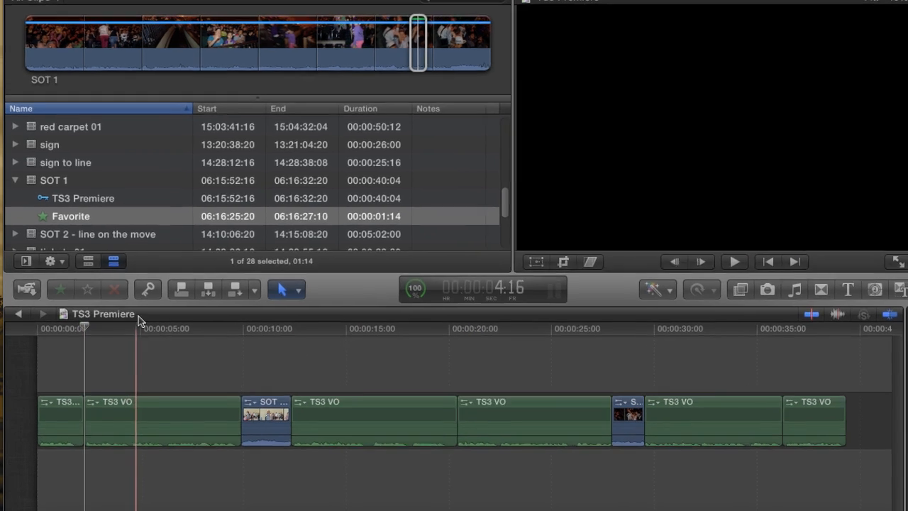
- Insert a gap clip with Option+W after the first voiceover clip and scrub back toward the start
key("opt+w")
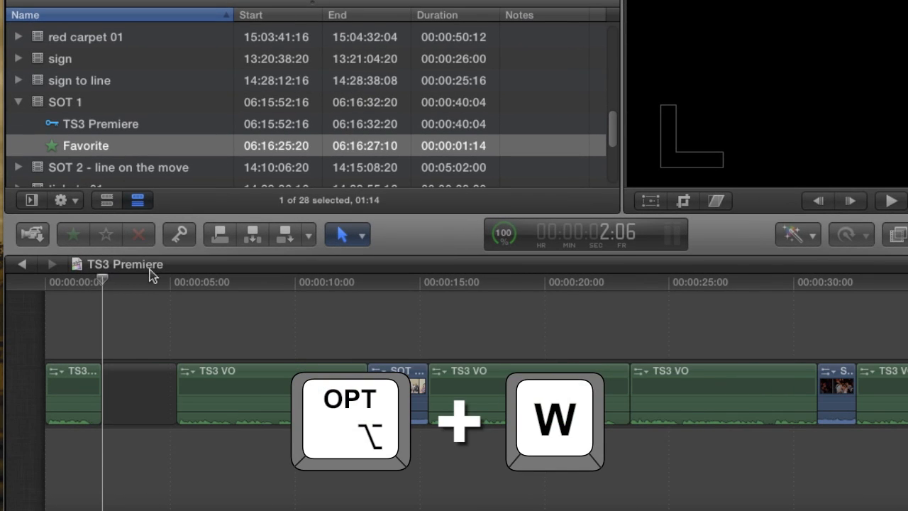
key("alt+w")
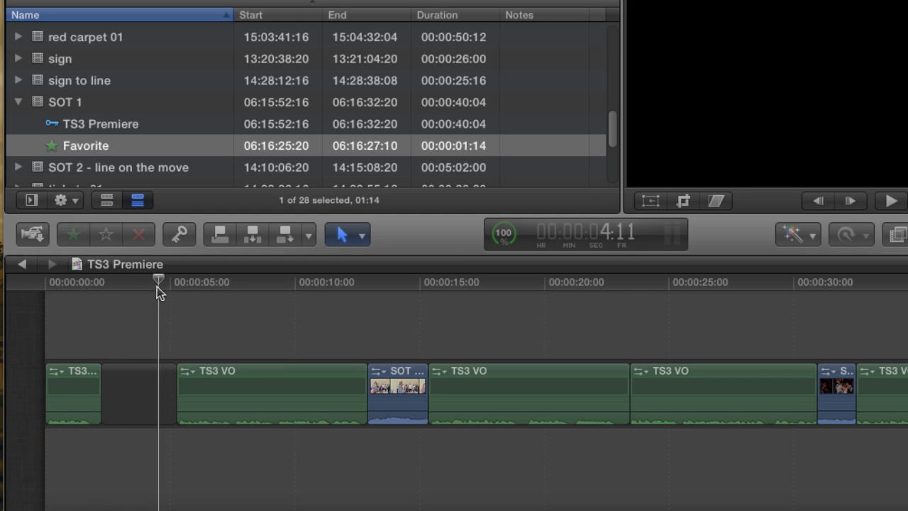
left_click_drag(159, 278, 102, 278)
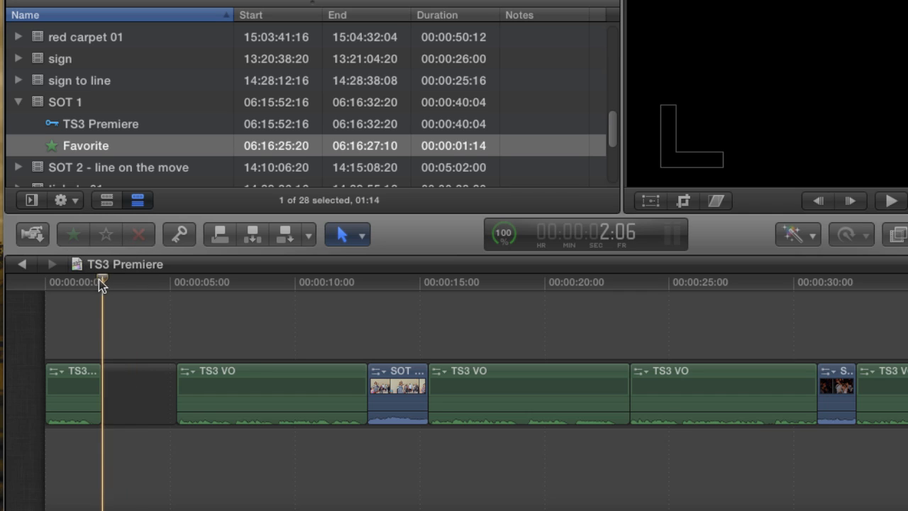
mouse_move(103, 291)
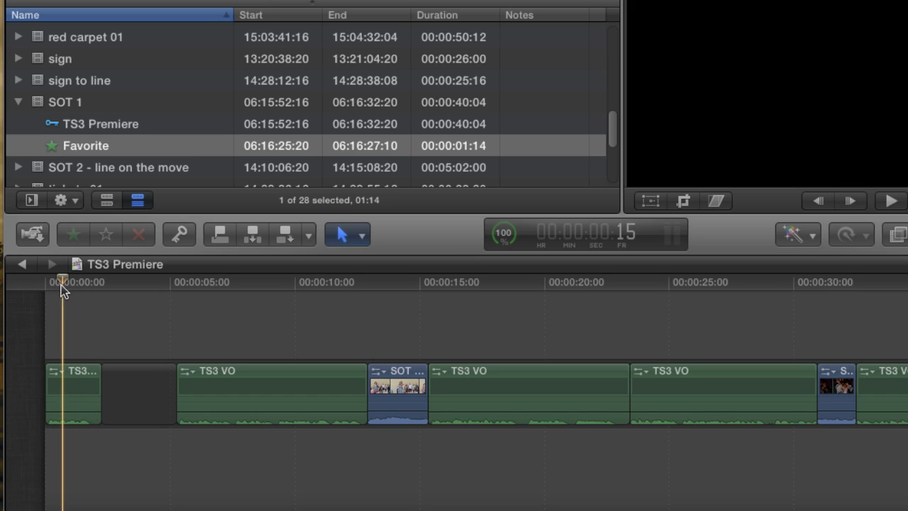
- Shorten the first gap clip and insert another gap clip before the first SOT clip
left_click(891, 201)
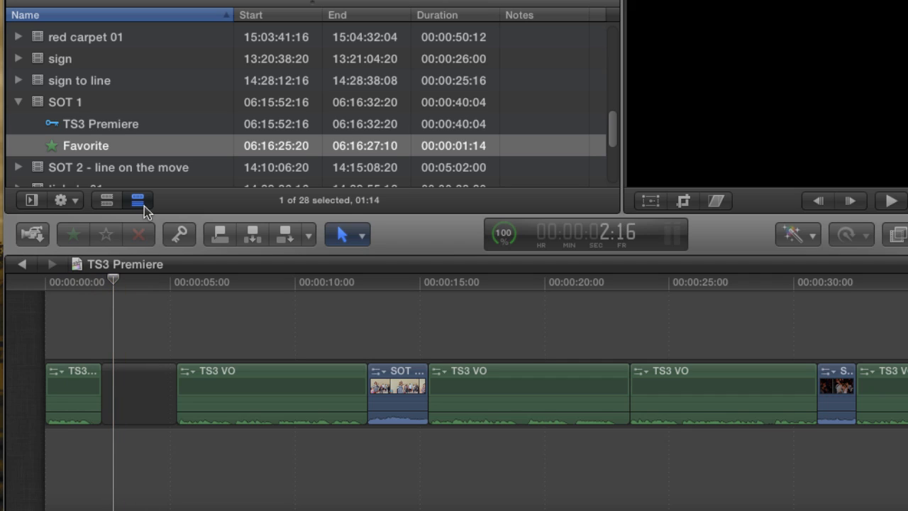
mouse_move(144, 210)
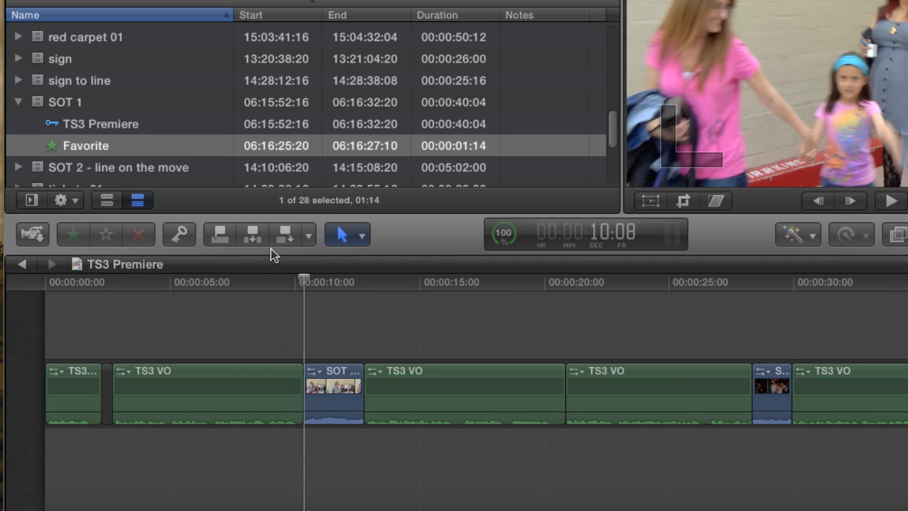
key("opt+w")
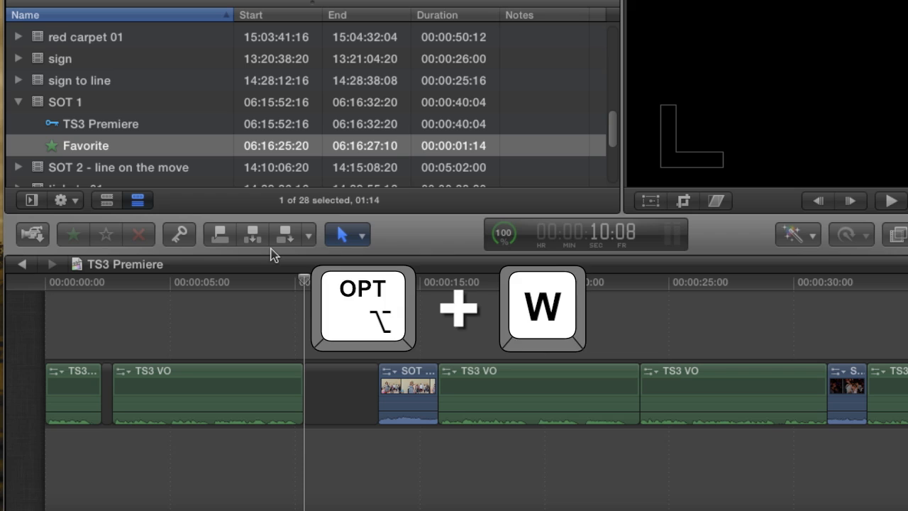